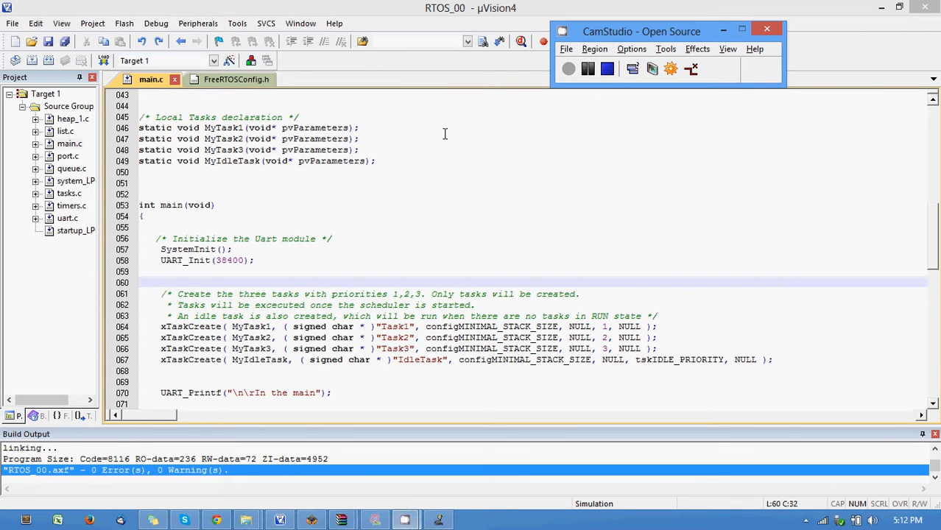
mouse_move(223, 484)
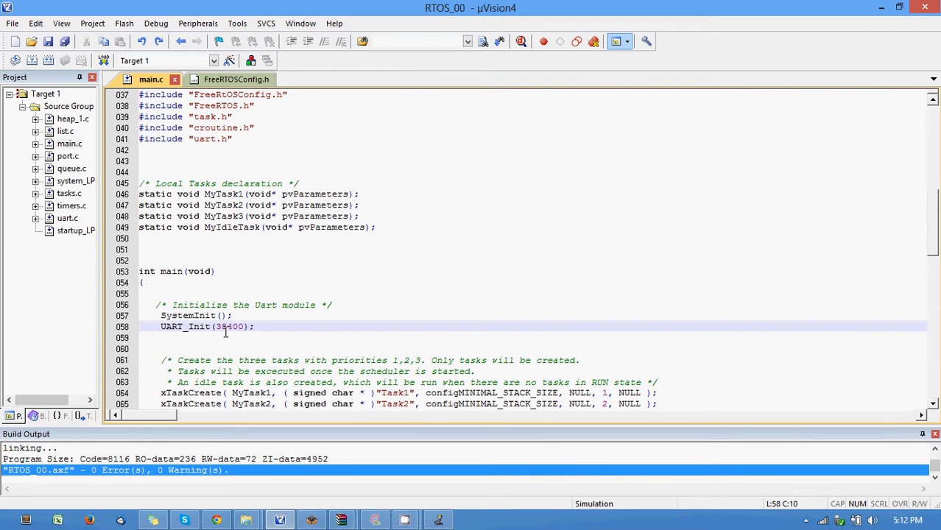
Scroll down main.c to review the RTOS_00 task creation and Task1 loop.
scroll(down, 3)
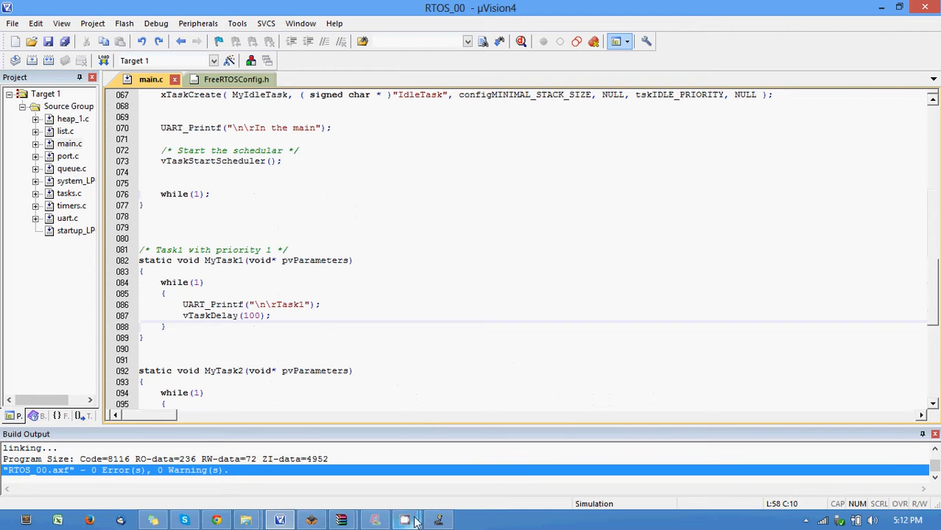
mouse_move(482, 128)
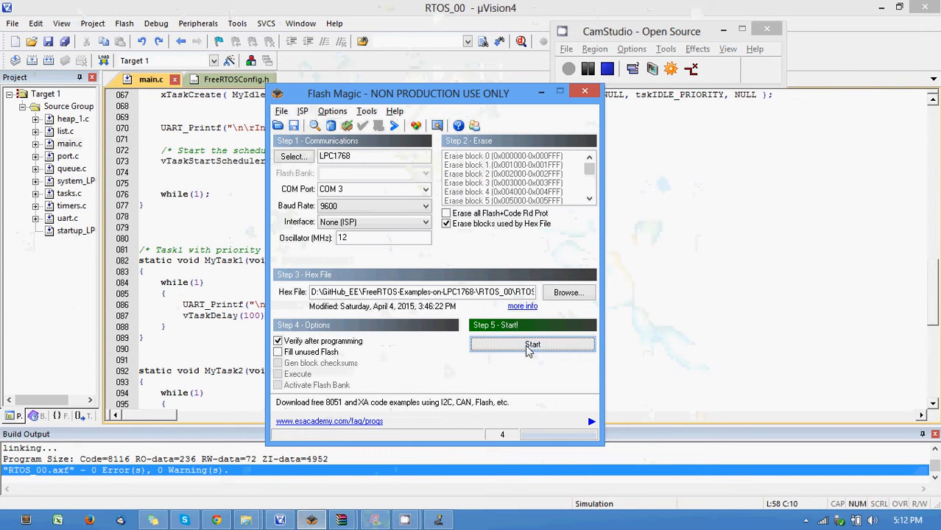
Start writing the RTOS_00 hex file to the LPC1768 in Flash Magic.
click(532, 345)
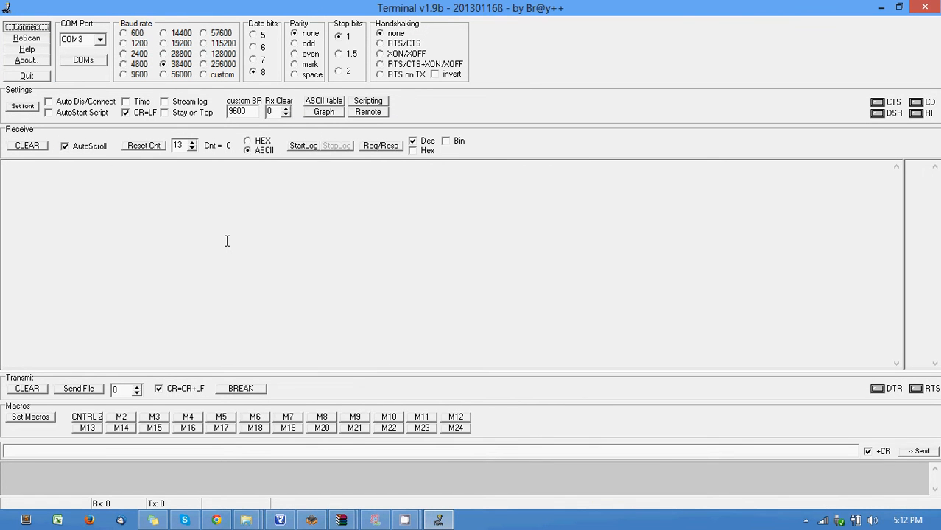
Bring Flash Magic back to the front to confirm programming shows Finished.
click(311, 520)
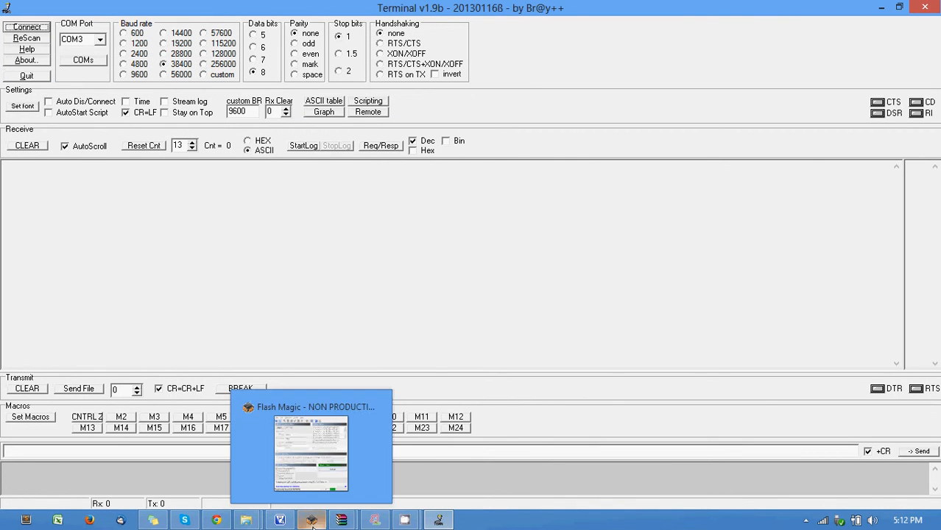
click(310, 520)
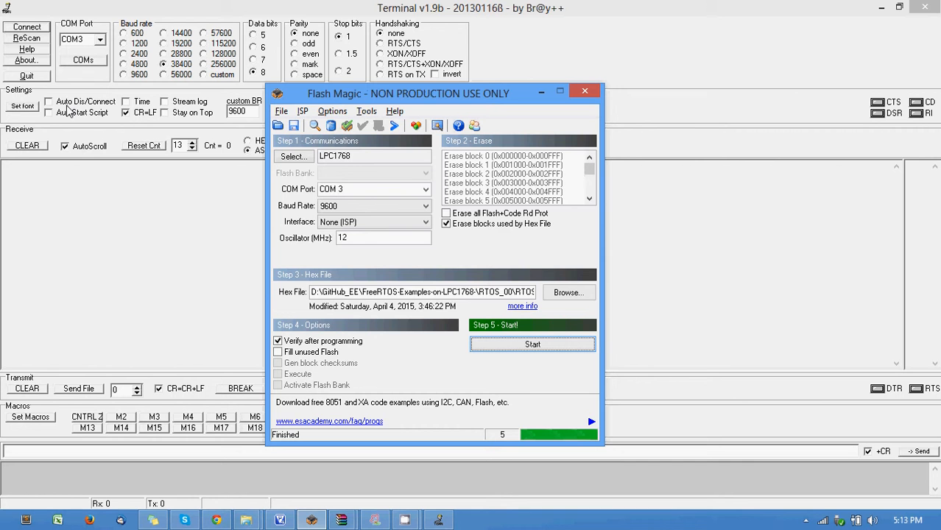
mouse_move(32, 22)
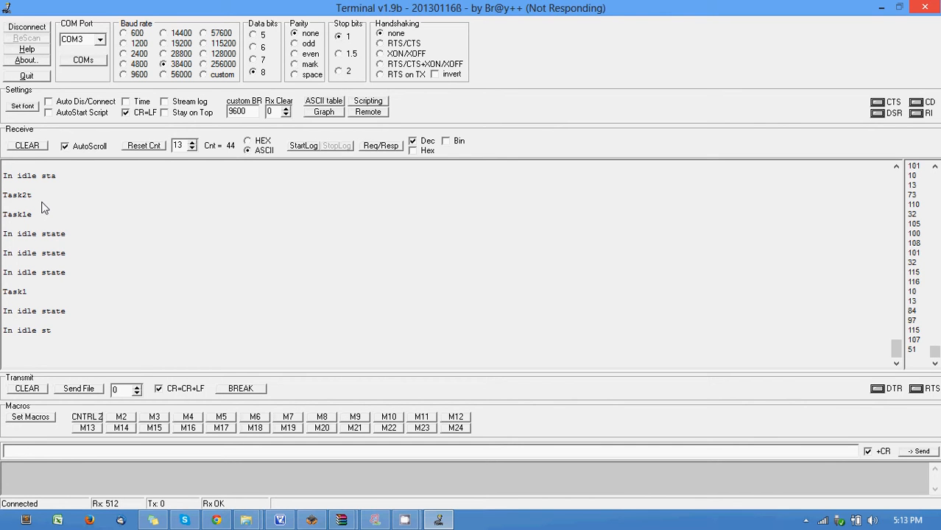
mouse_move(166, 218)
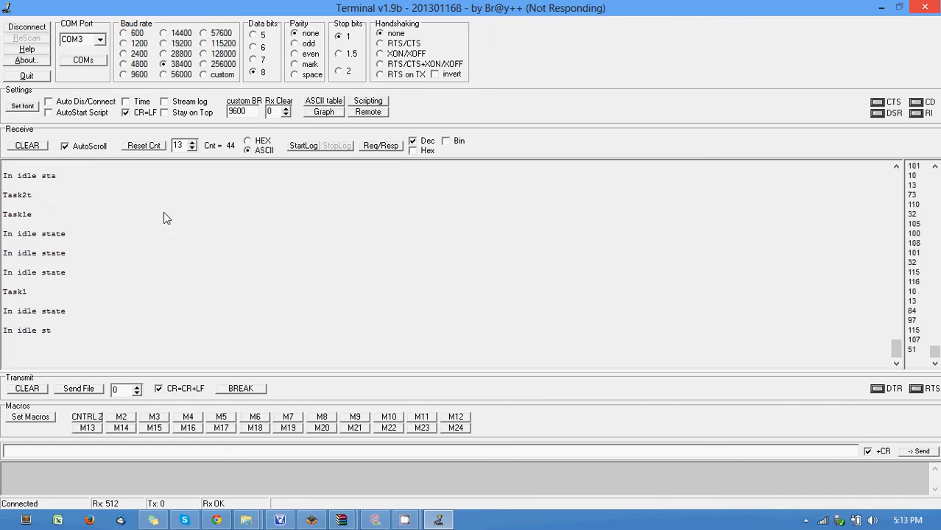
mouse_move(115, 256)
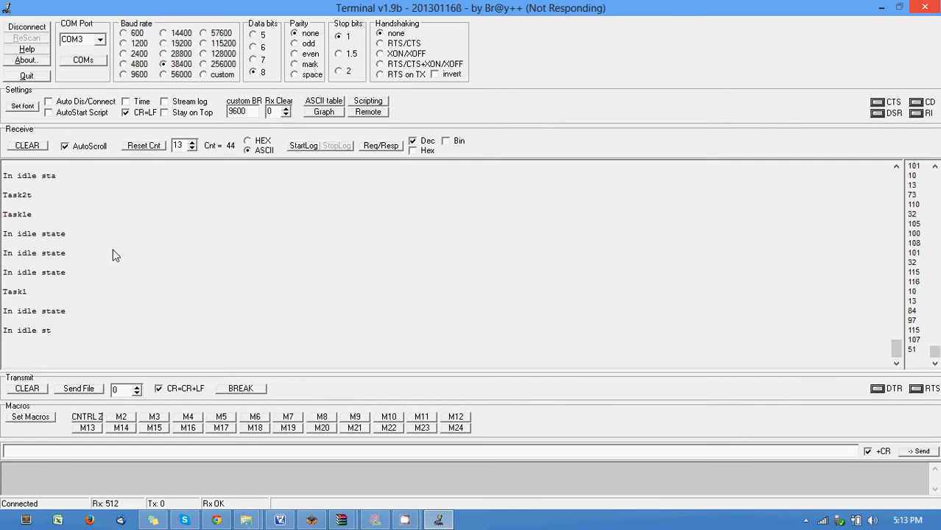
mouse_move(82, 259)
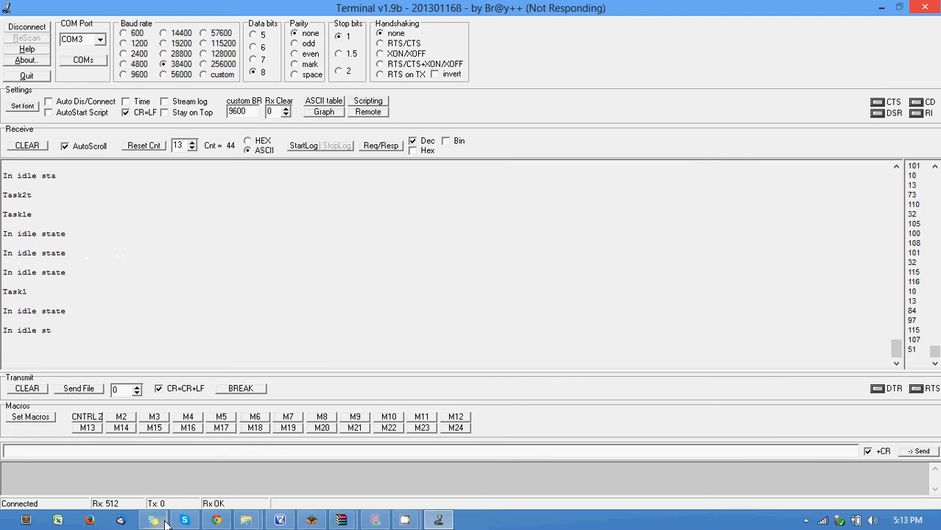
Show the ExploreEmbedded FreeRTOS-Examples-on-LPC1768 GitHub repo with folders RTOS_00 to RTOS_09.
click(216, 520)
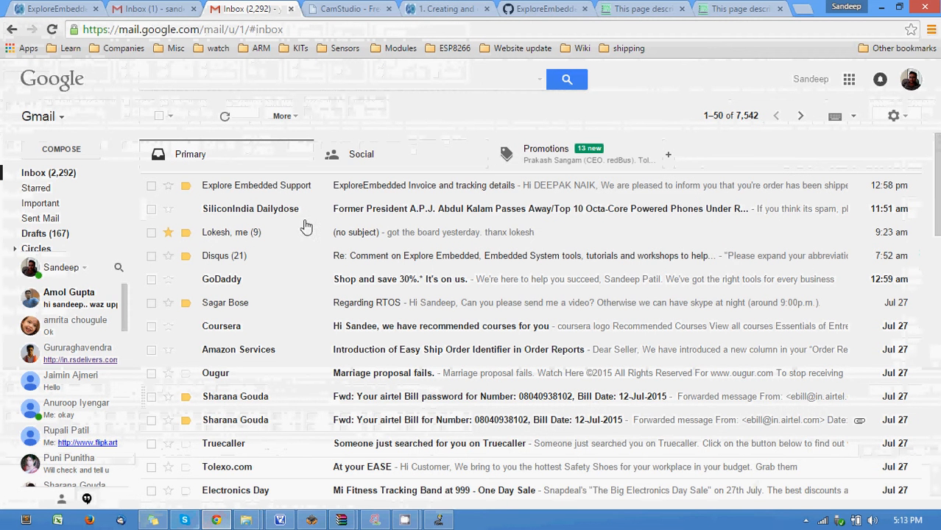
click(545, 8)
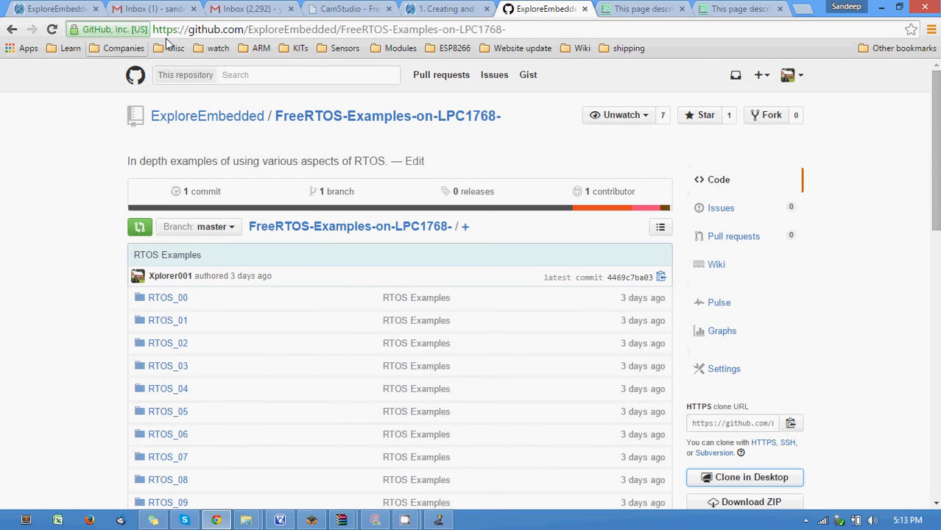
mouse_move(331, 139)
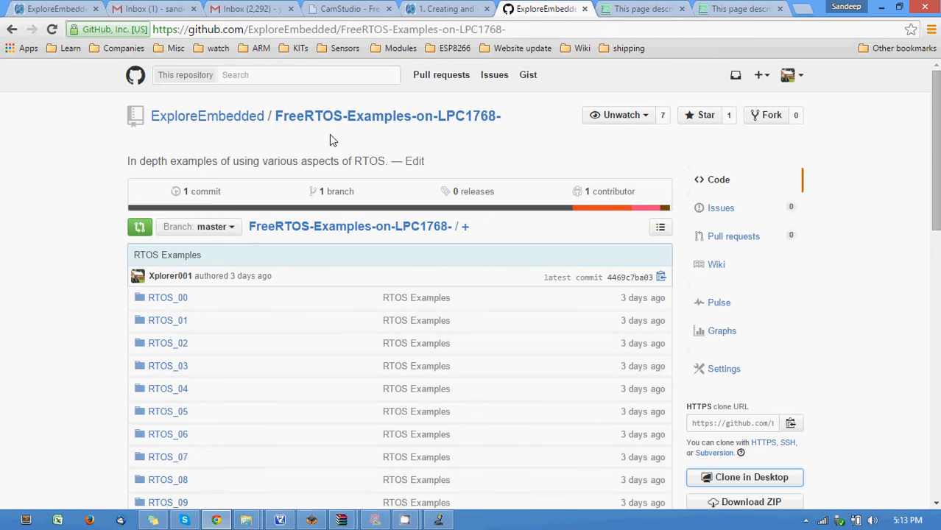
mouse_move(223, 274)
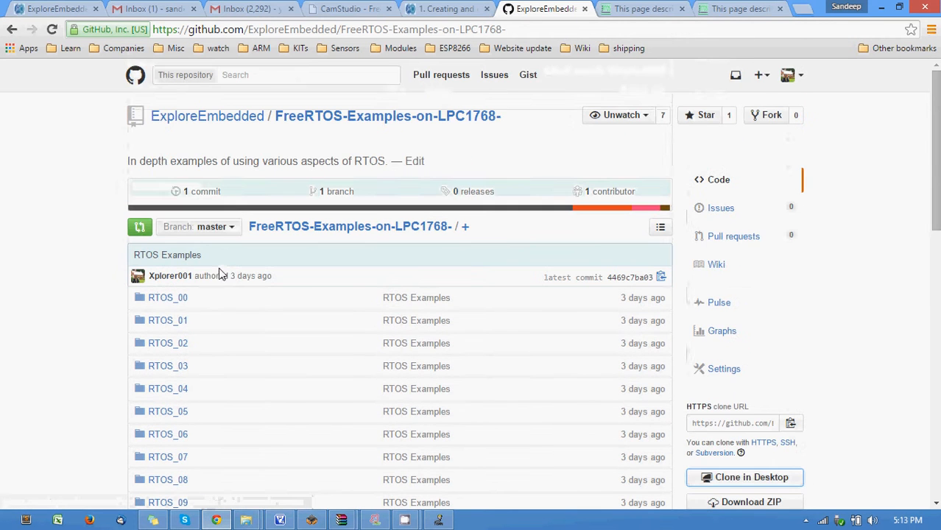
mouse_move(293, 329)
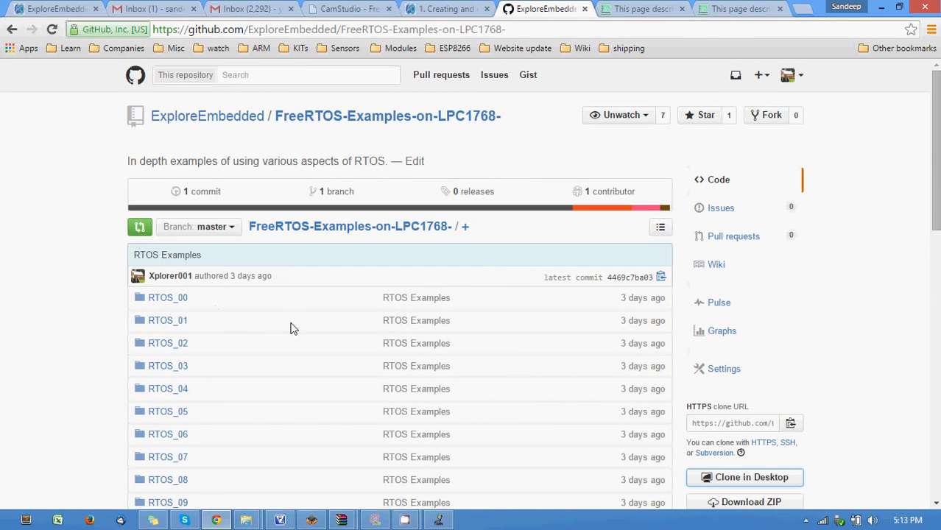
scroll(down, 3)
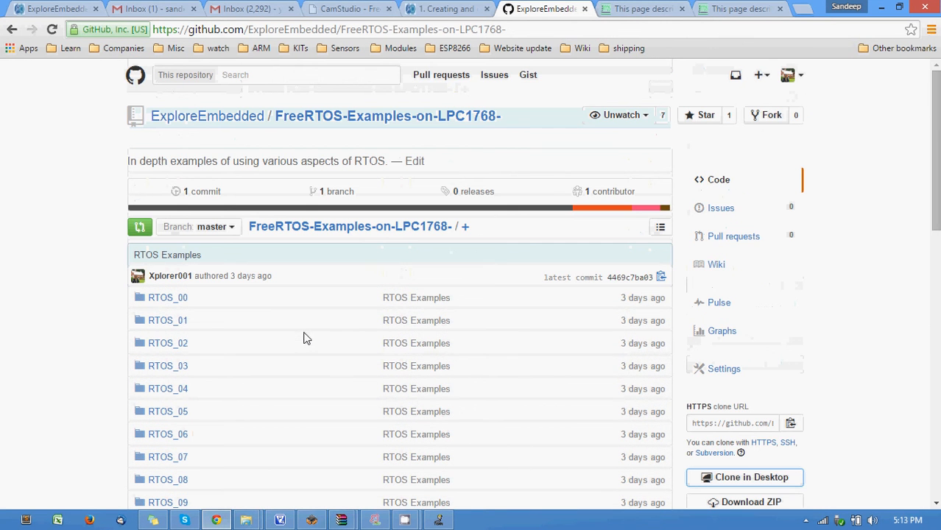
mouse_move(66, 385)
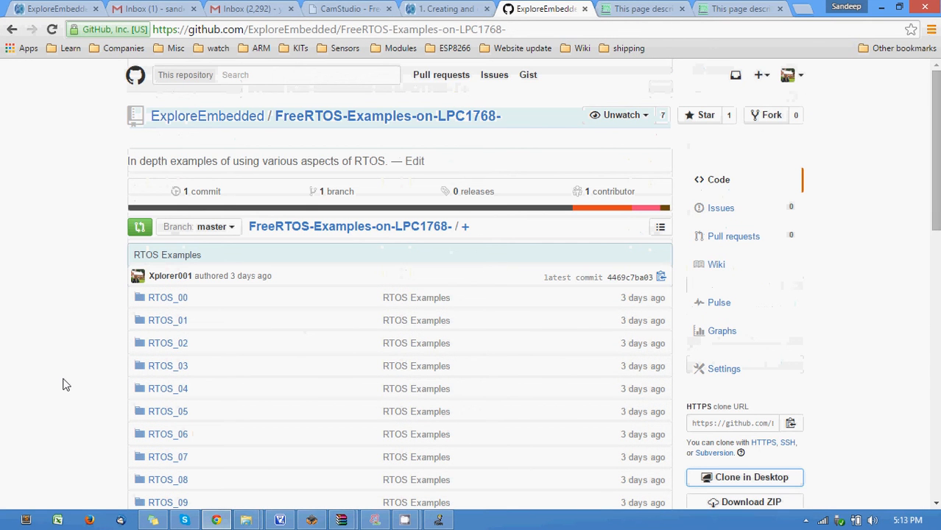